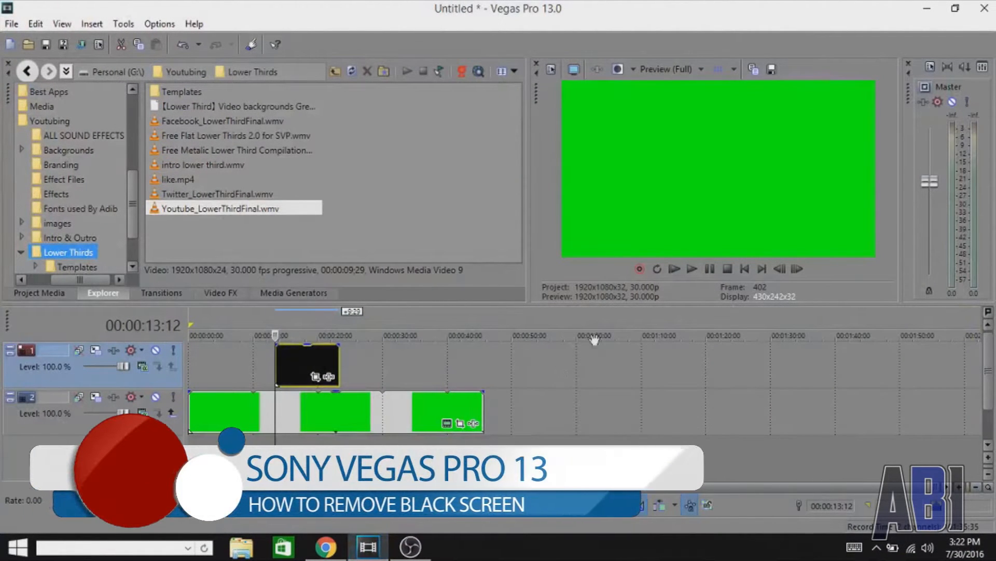
- Bring up the context menu for the Youtube_LowerThirdFinal event on video track 1
click(674, 268)
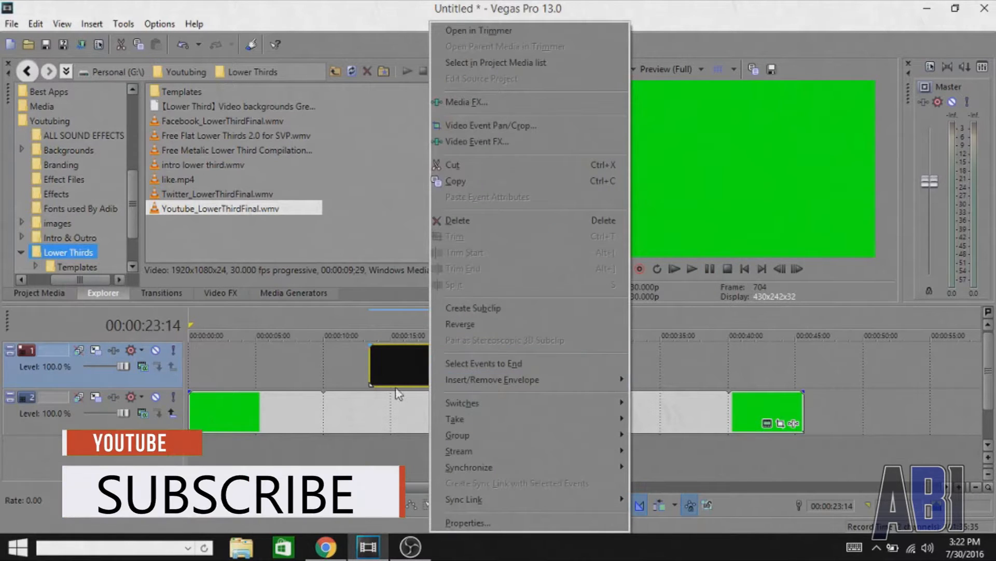
- In the clip's Properties, uncheck Maintain aspect ratio, choose Disable resample and confirm
click(468, 522)
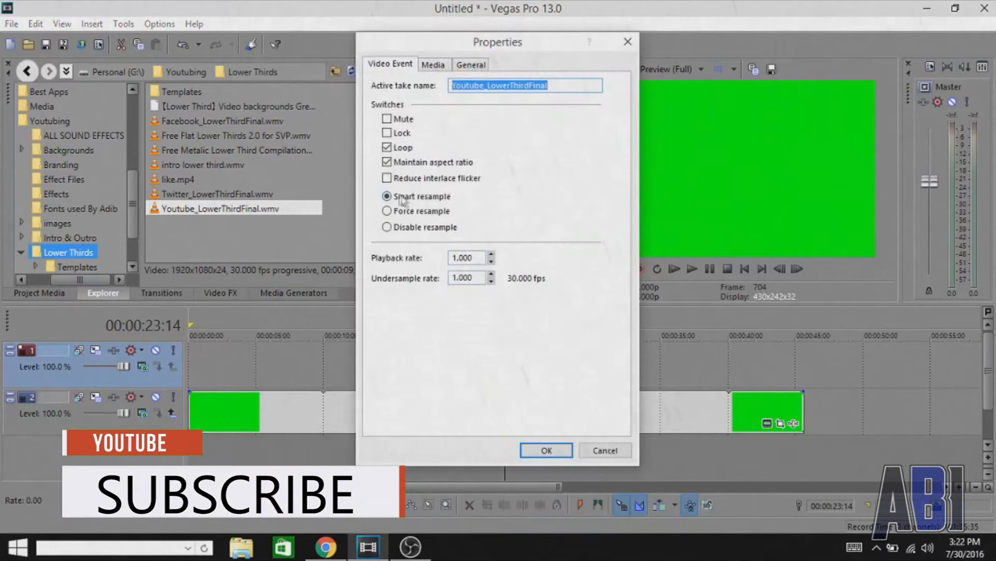
click(387, 162)
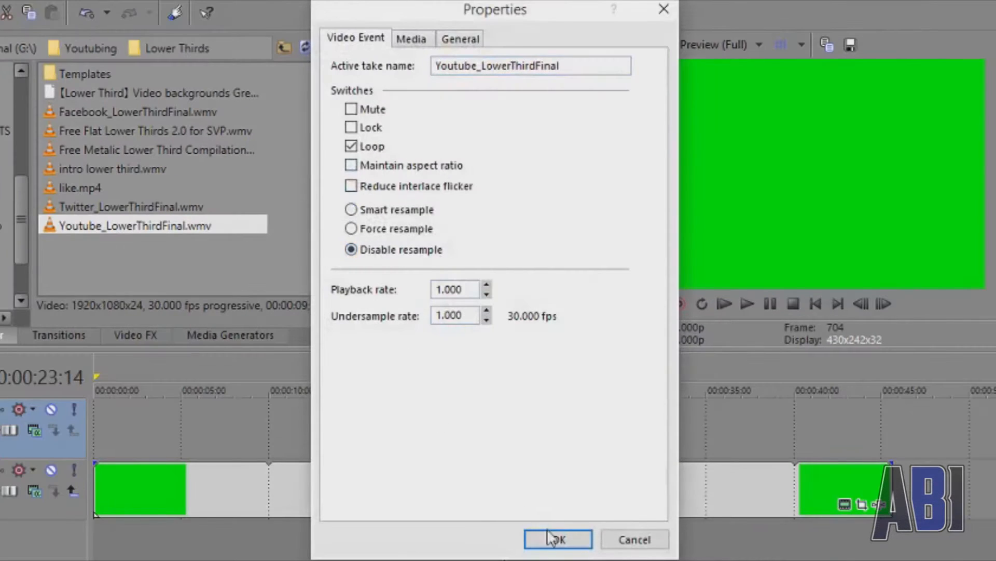
click(557, 539)
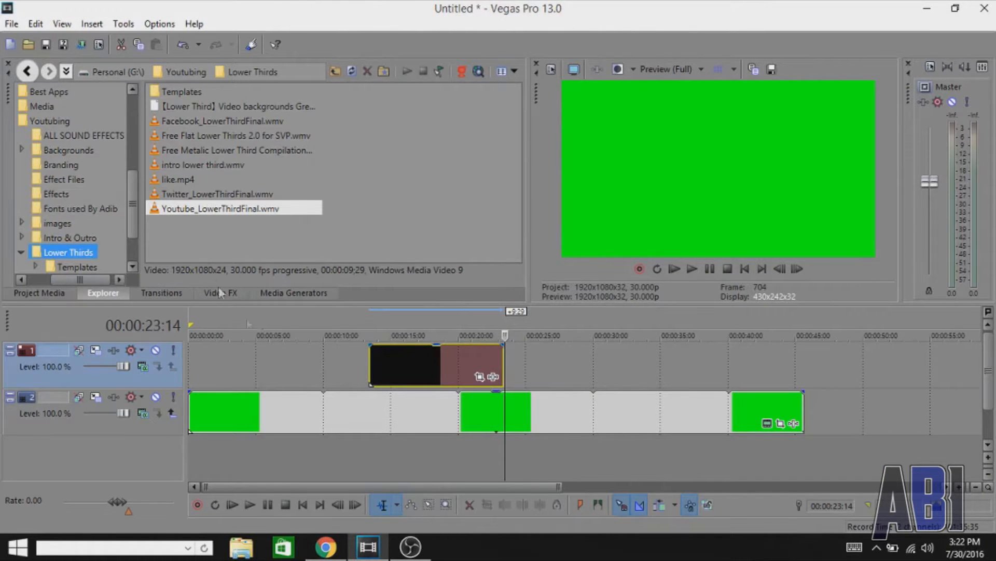
mouse_move(374, 368)
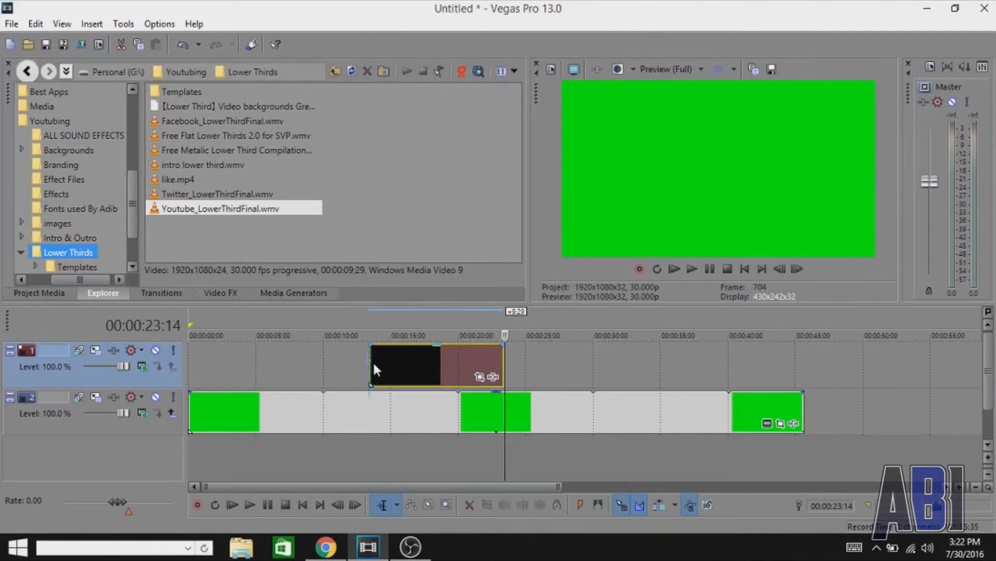
- Add the Chroma Keyer video effect to the lower-third event with black as the key colour
click(220, 293)
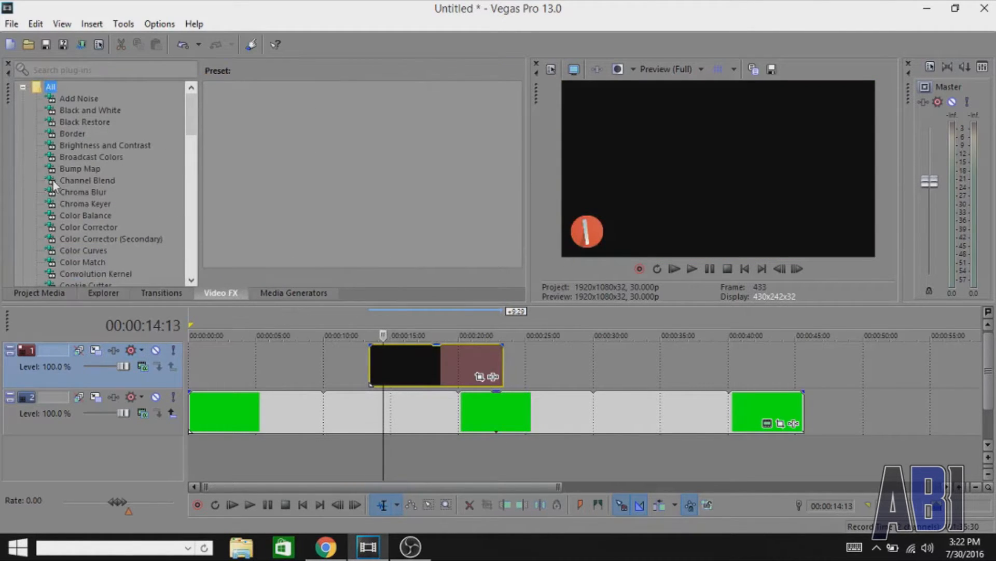
click(83, 203)
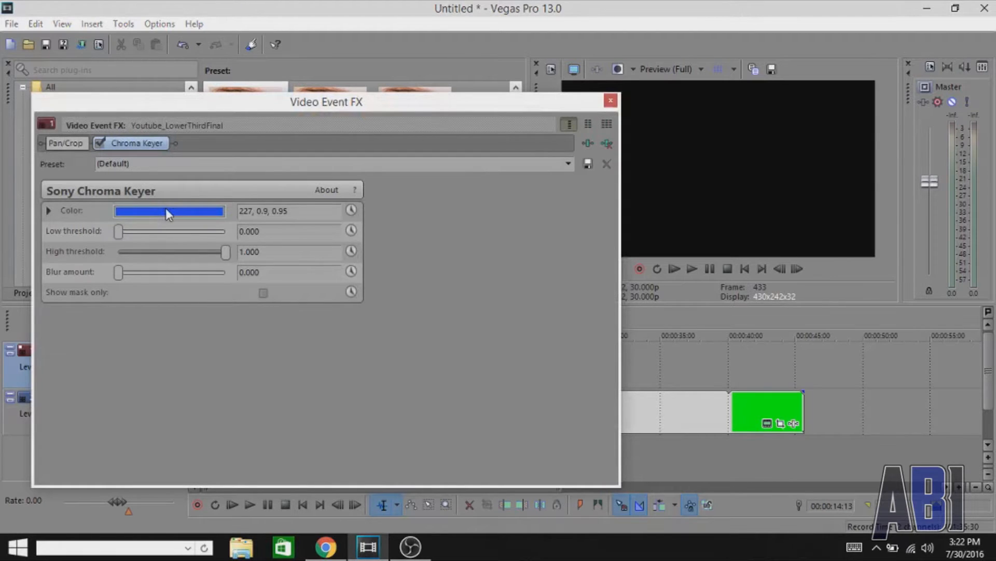
click(168, 211)
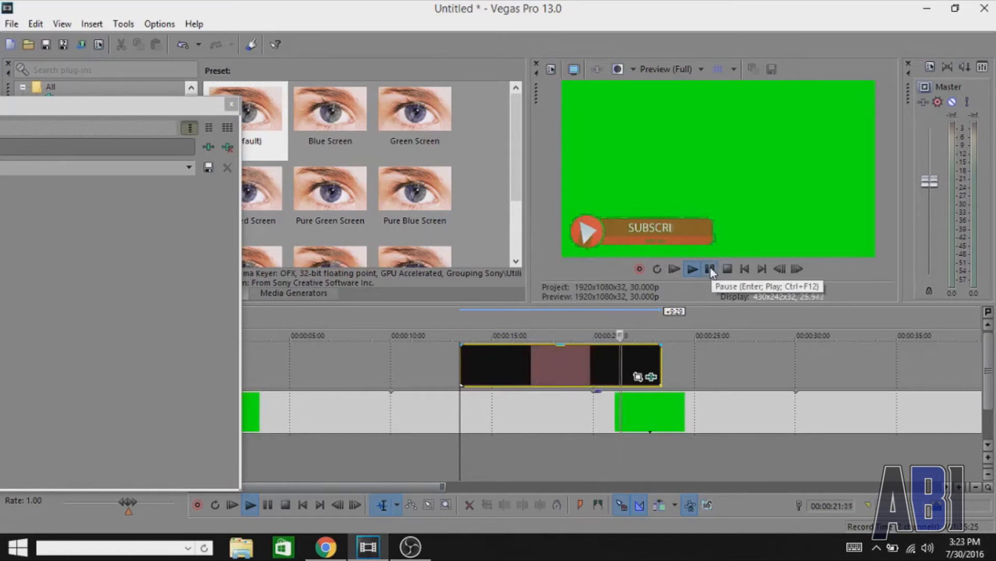
- Pause the preview and rough in the Chroma Keyer low and high threshold sliders
click(710, 268)
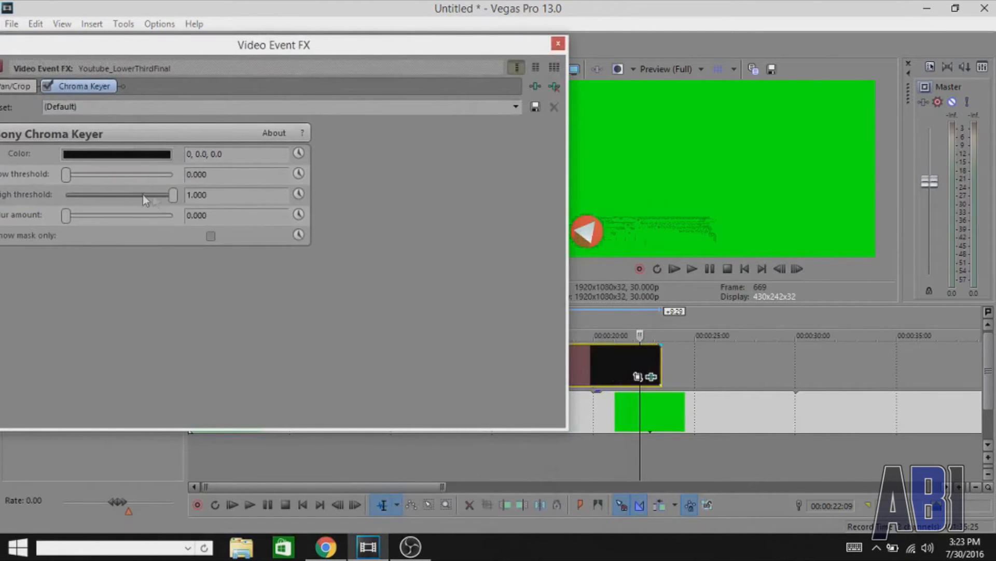
drag(65, 174, 103, 173)
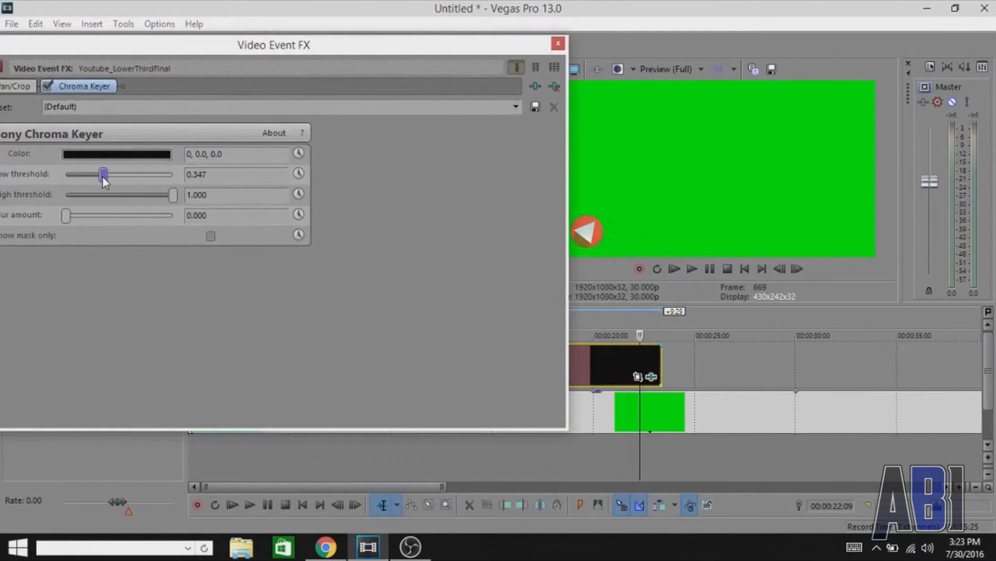
drag(104, 174, 95, 175)
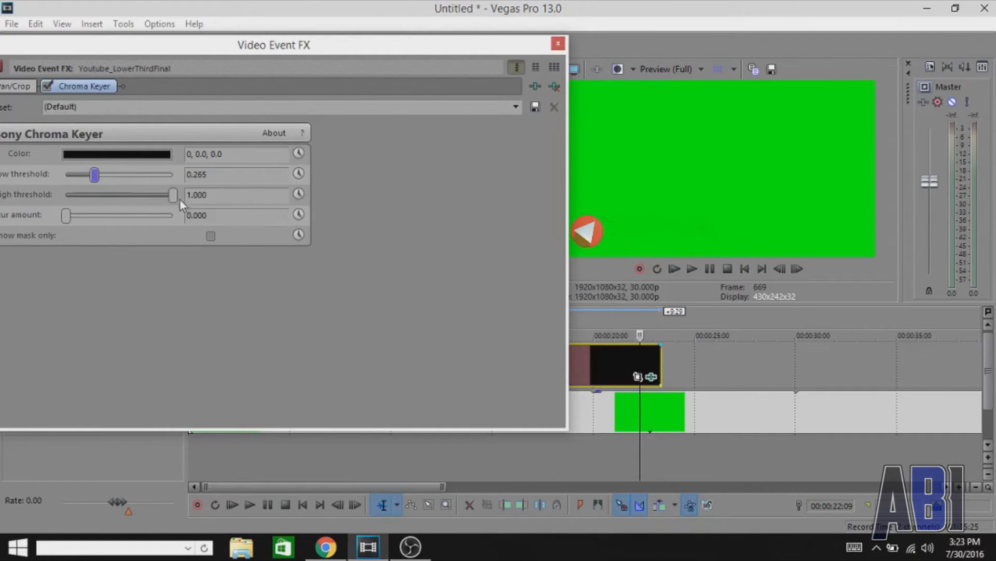
drag(173, 194, 94, 194)
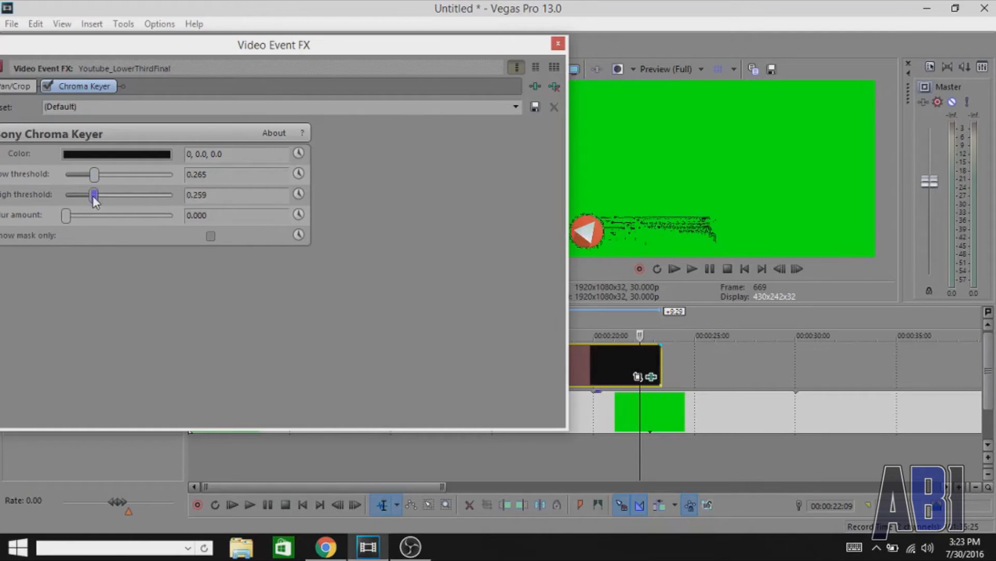
drag(94, 195, 146, 194)
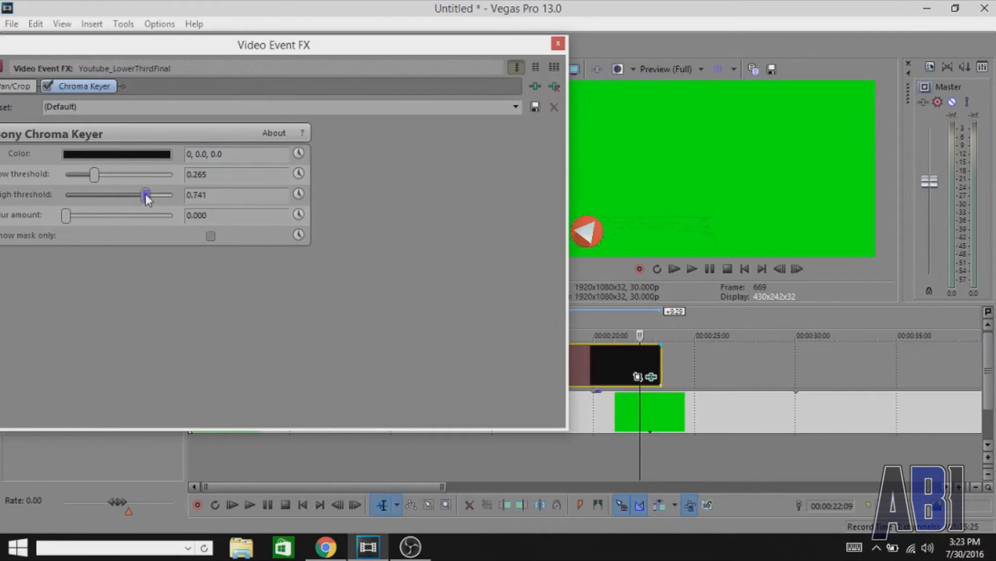
drag(146, 194, 174, 194)
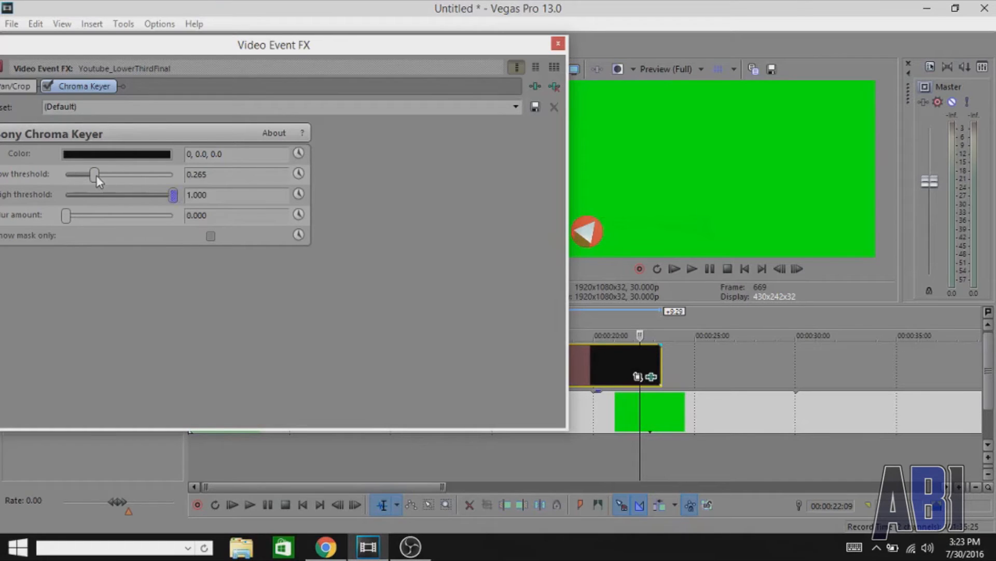
- Settle the Chroma Keyer at low threshold 0.293 and high threshold about 0.90, then dismiss the effect window
drag(94, 175, 109, 174)
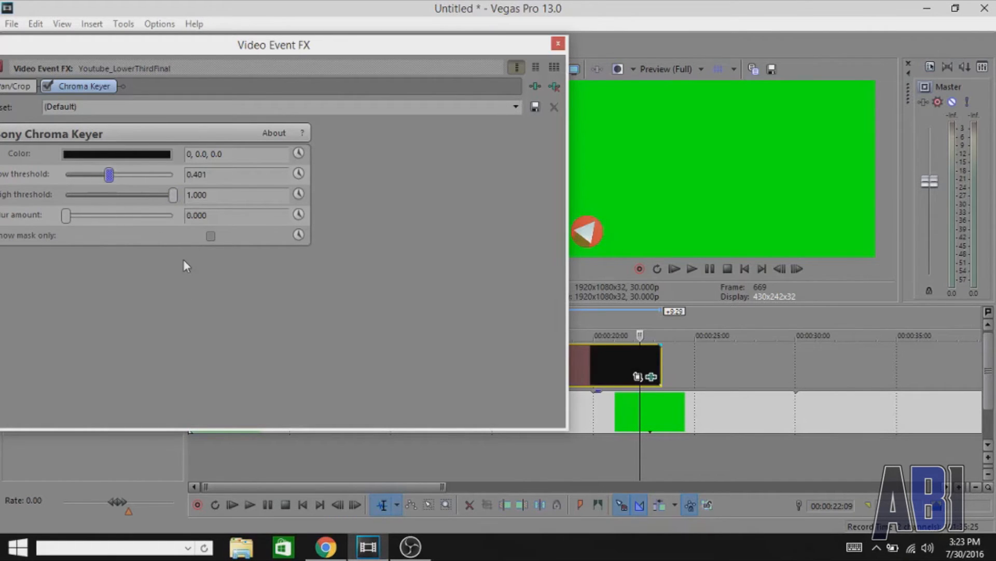
drag(66, 215, 92, 216)
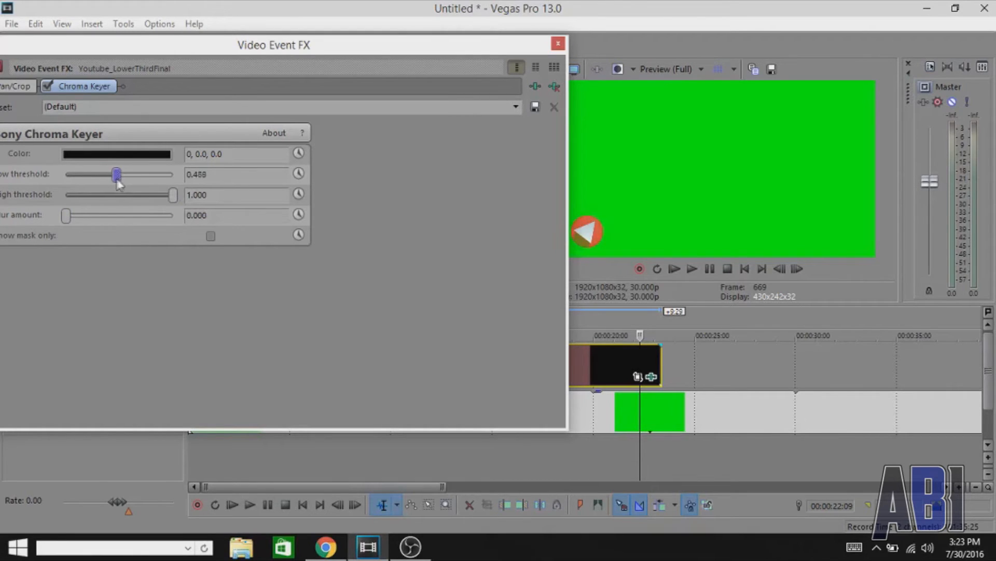
drag(116, 174, 108, 174)
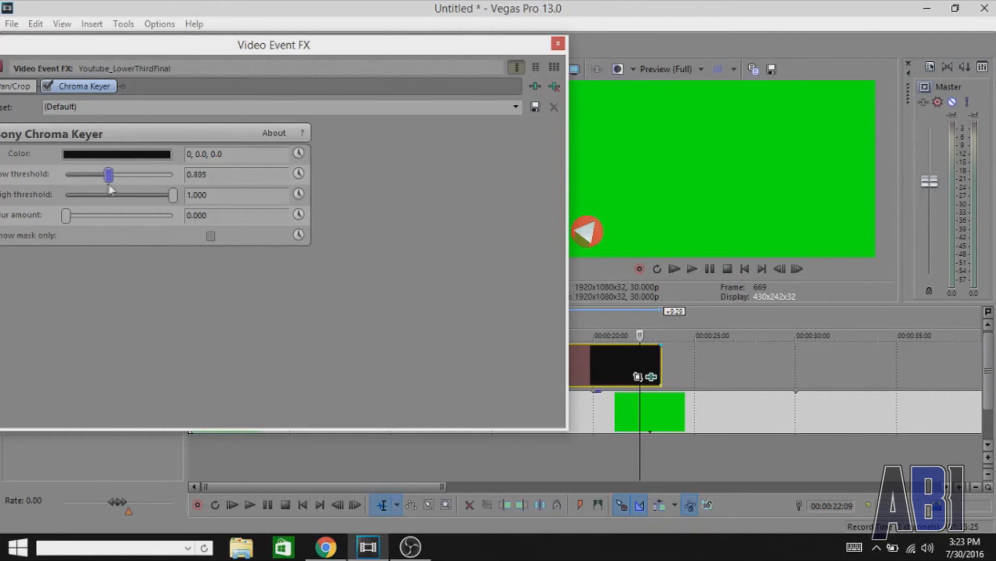
drag(108, 175, 96, 174)
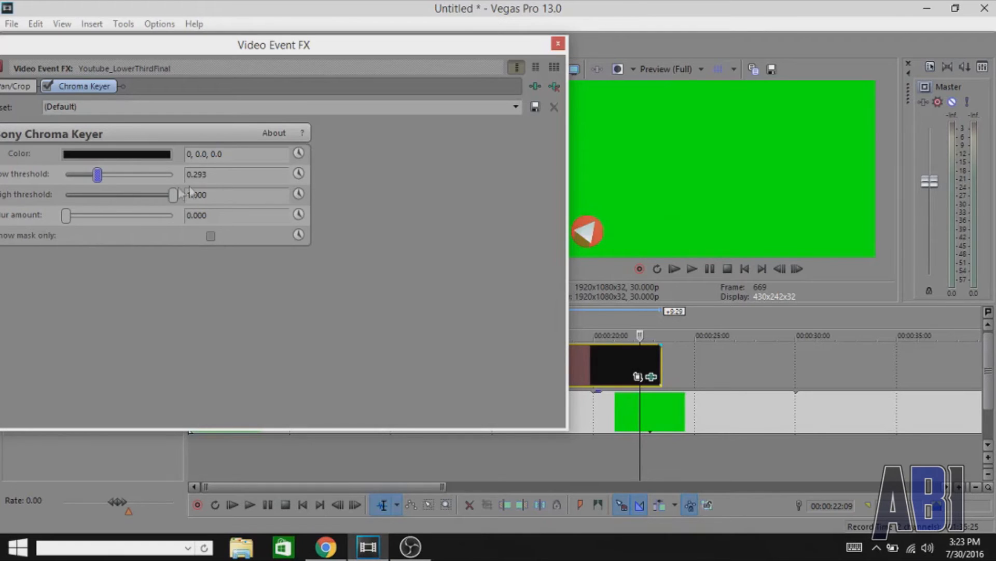
drag(175, 195, 162, 195)
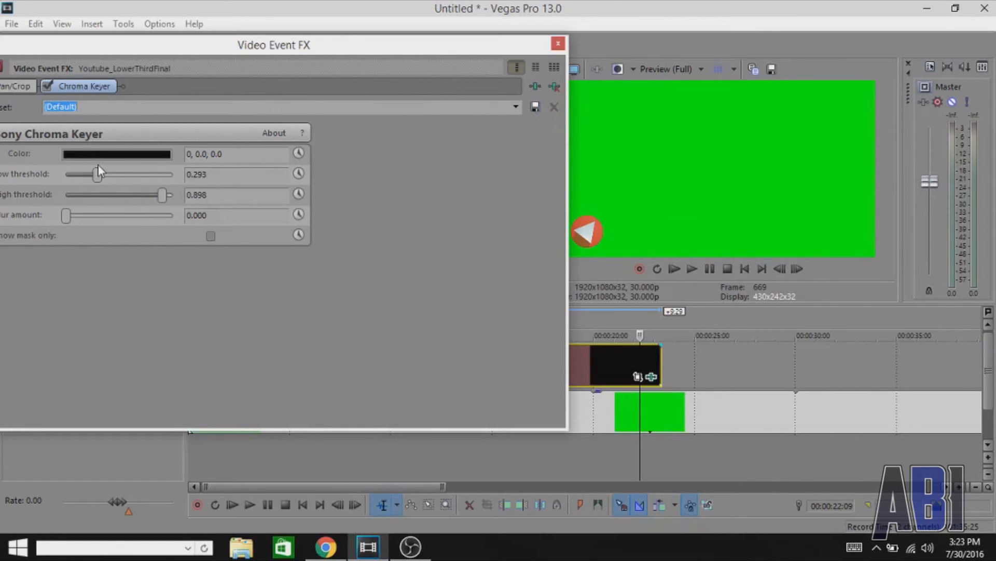
click(559, 44)
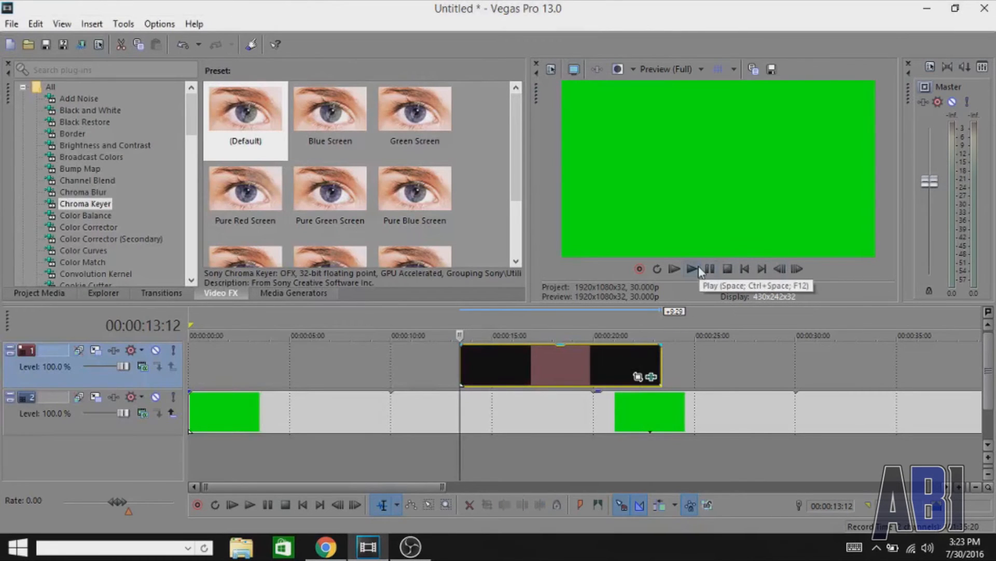
- Play the project to preview the keyed subscribe lower third over the green clip
click(692, 268)
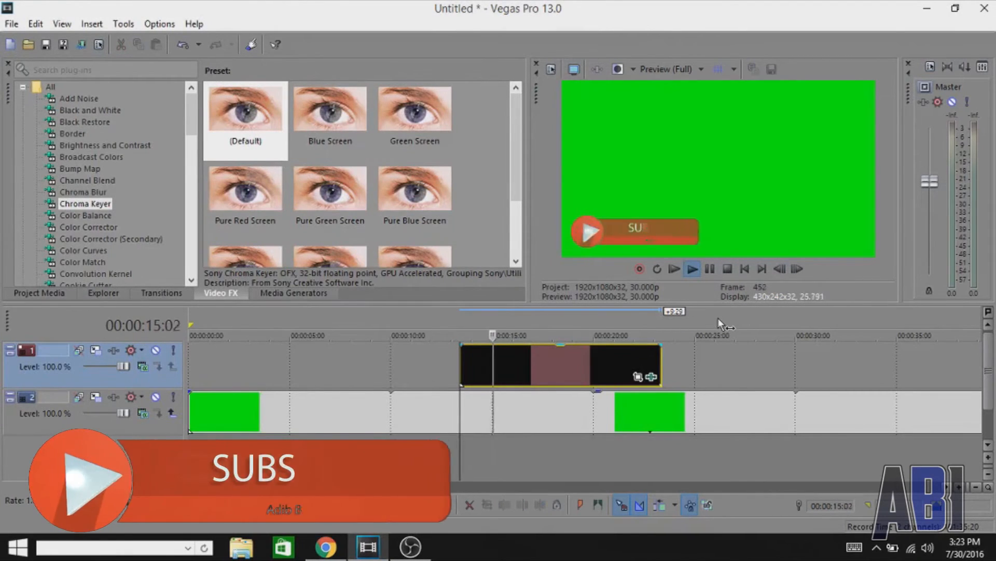